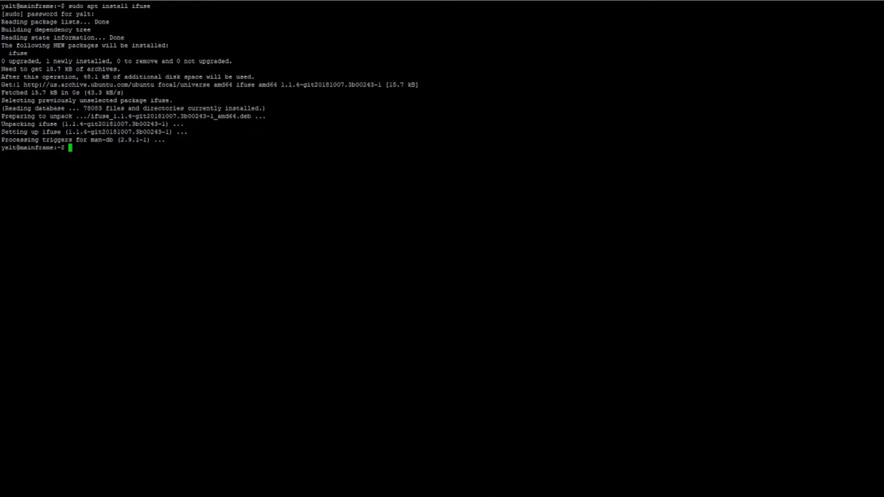
# Step: Run idevicepair validate, then install libimobiledevice-utils via sudo apt when the command is reported missing
pyautogui.write('idevicepair validate')
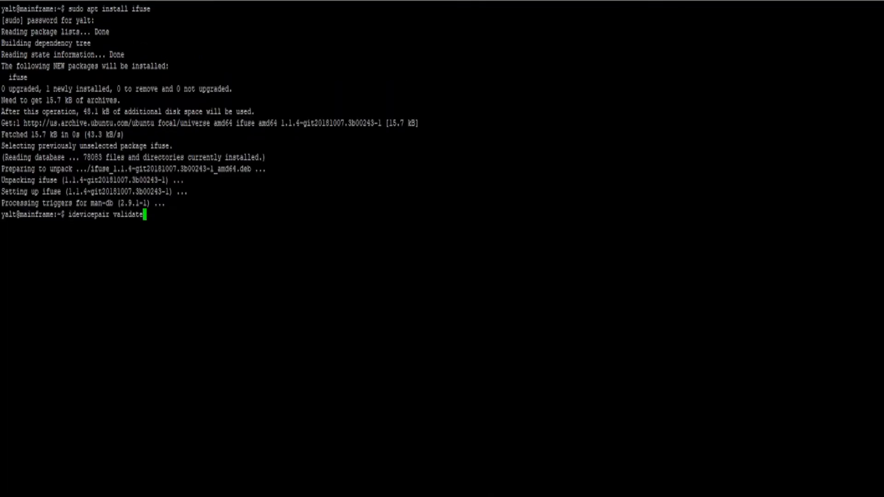
pyautogui.press('Return')
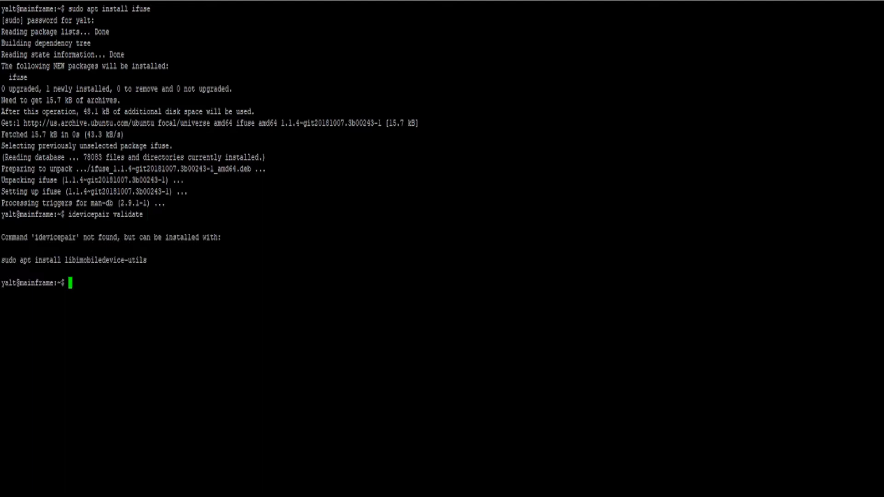
pyautogui.doubleClick(105, 260)
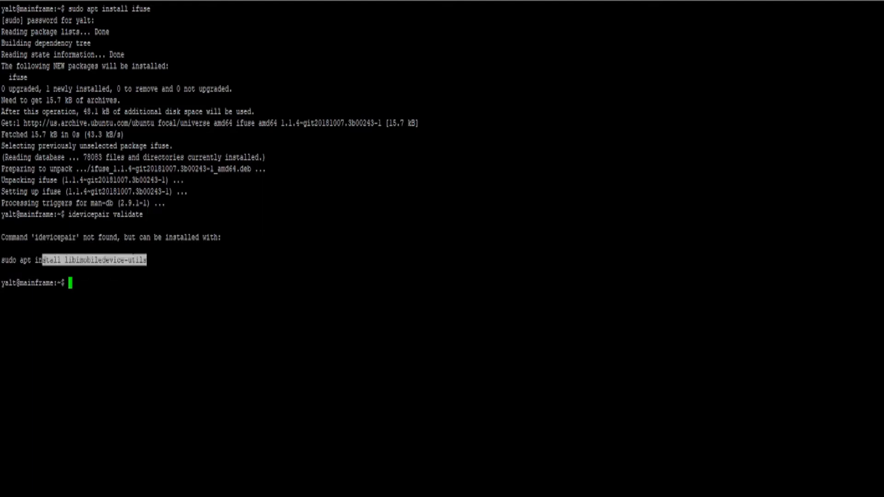
pyautogui.write('sudo apt install libimobiledevice-utils')
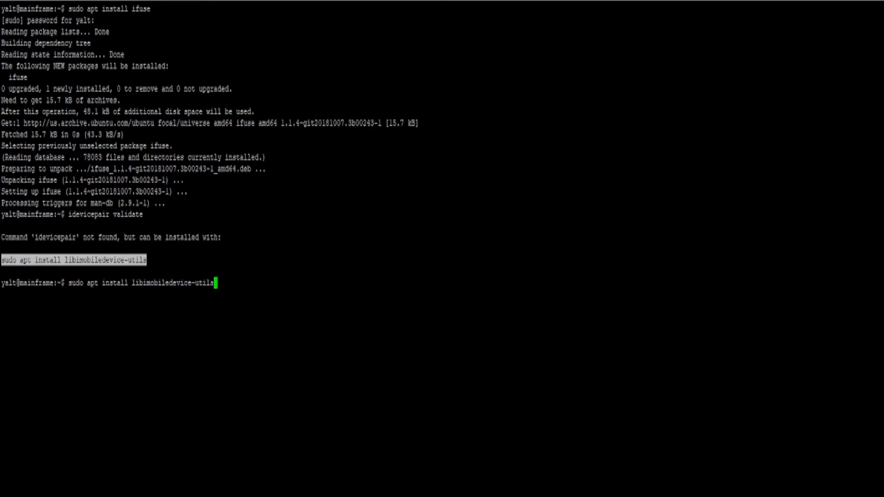
pyautogui.press('Return')
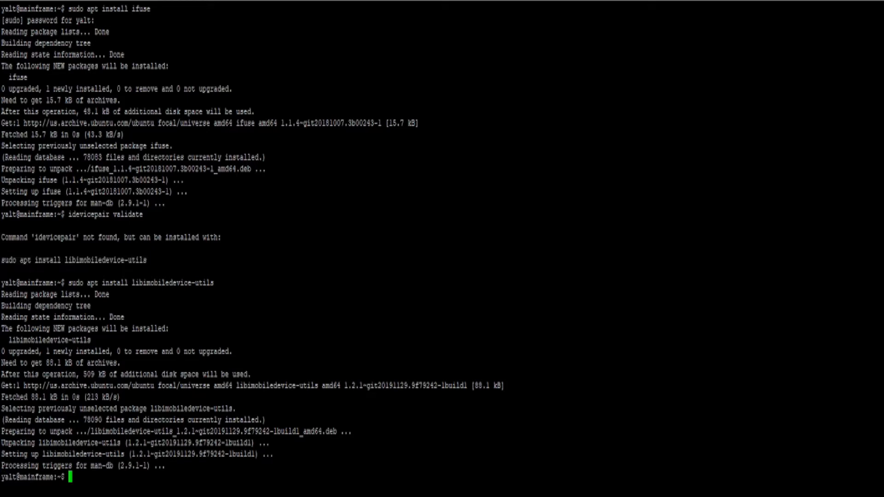
# Step: Clear the screen and rerun idevicepair validate, which now succeeds with the iPhone
pyautogui.write('cle')
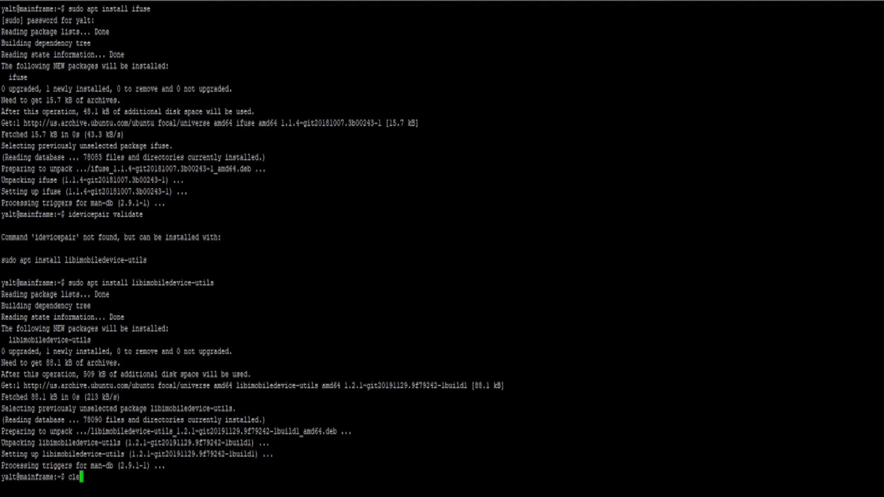
pyautogui.press('Return')
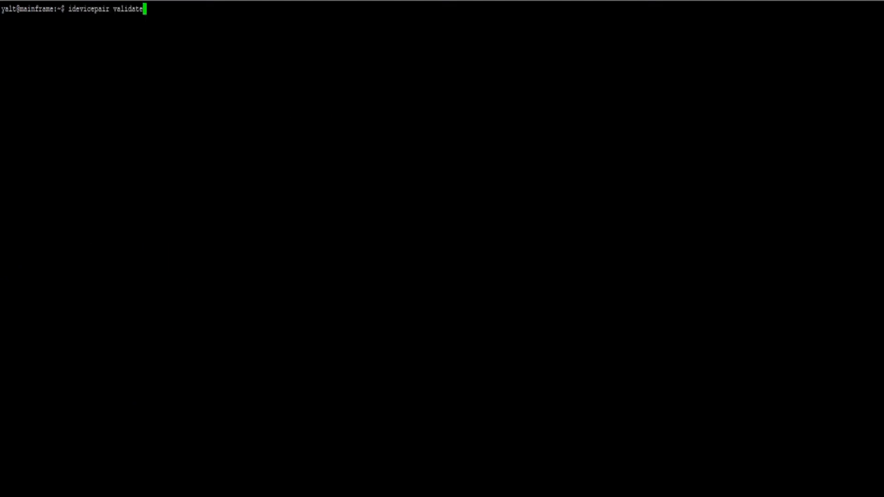
pyautogui.press('Return')
pyautogui.write('ls')
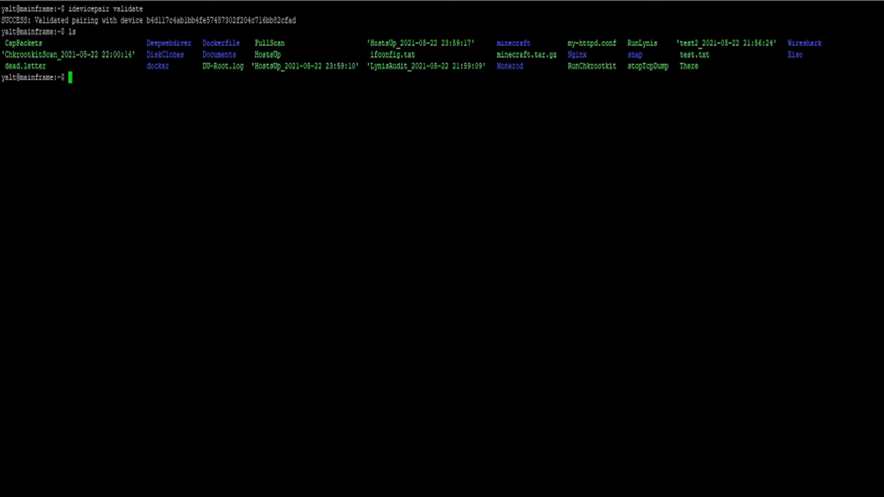
# Step: Create the Phone folder with mkdir and mount the iPhone onto it with ifuse Phone/
pyautogui.write('mkdir P')
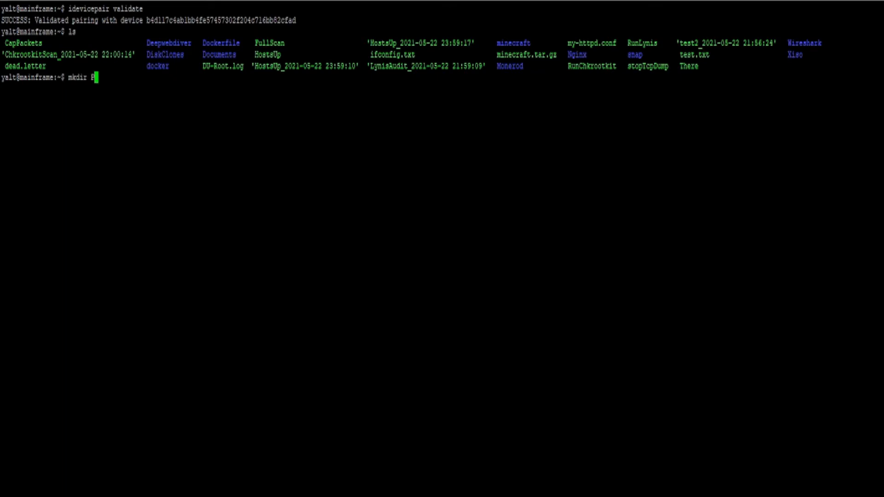
pyautogui.press('Return')
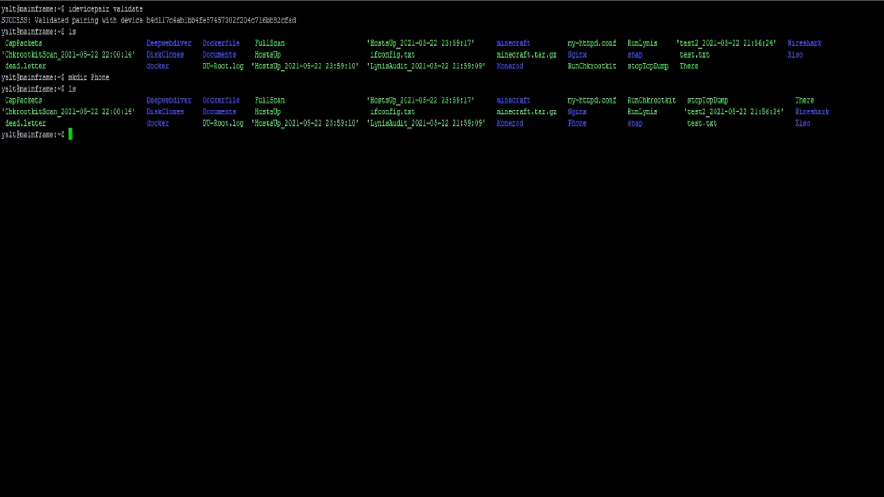
pyautogui.write('ifuse')
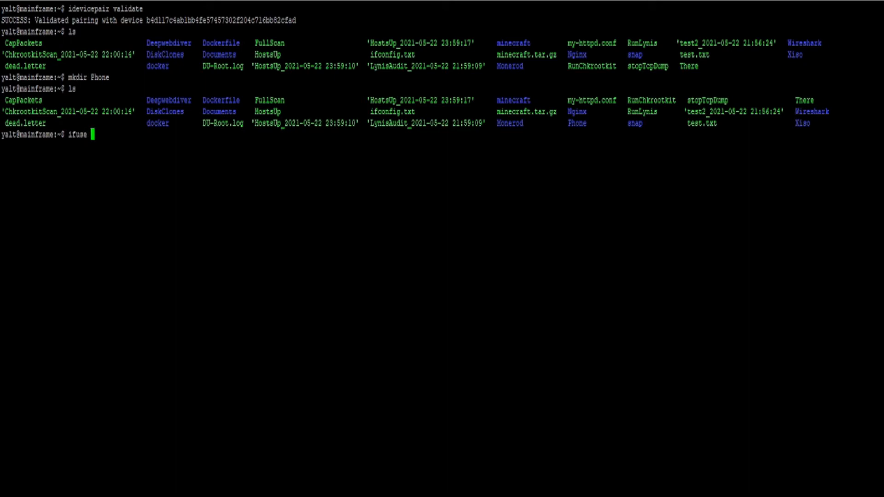
pyautogui.write('Phone/')
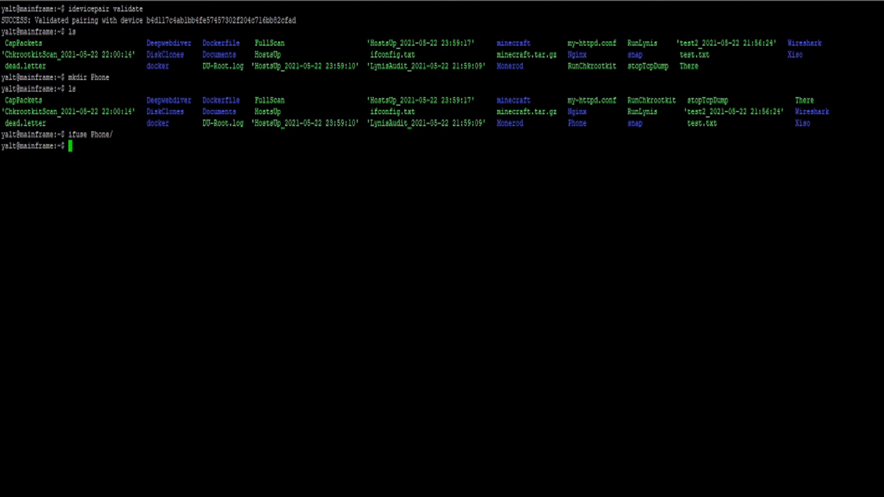
# Step: Change into Phone/, then DCIM/, then the 100APPLE photo folder
pyautogui.write('cd Phone/')
pyautogui.write('ls')
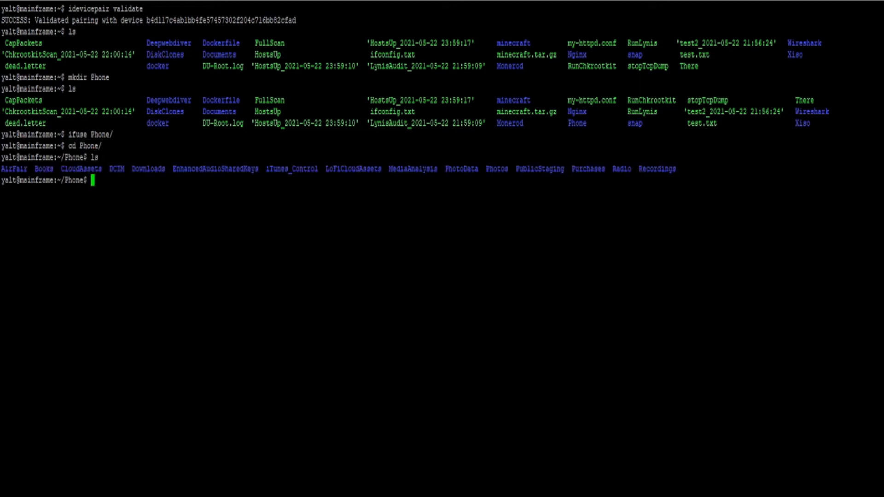
pyautogui.write('cd')
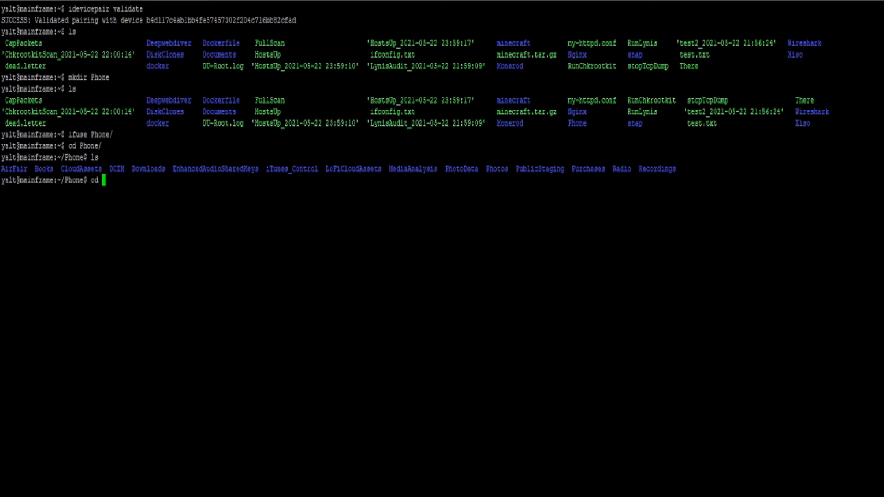
pyautogui.press('Return')
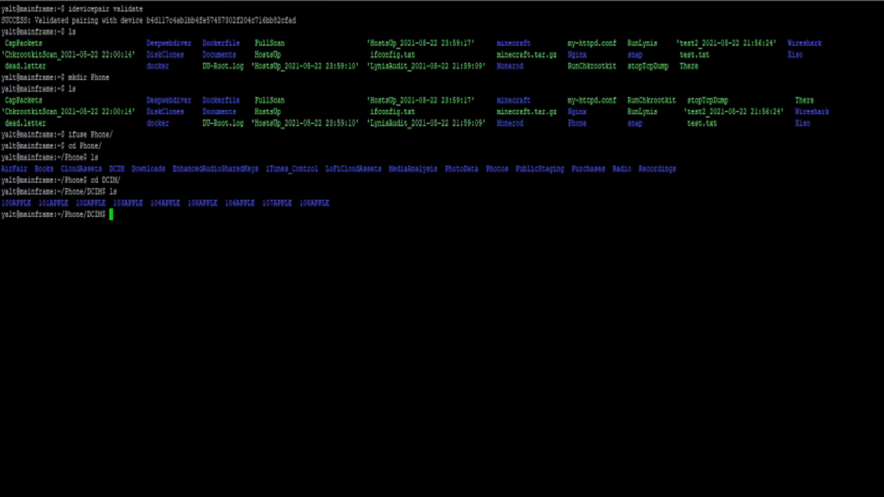
pyautogui.write('cd 100APPLE/')
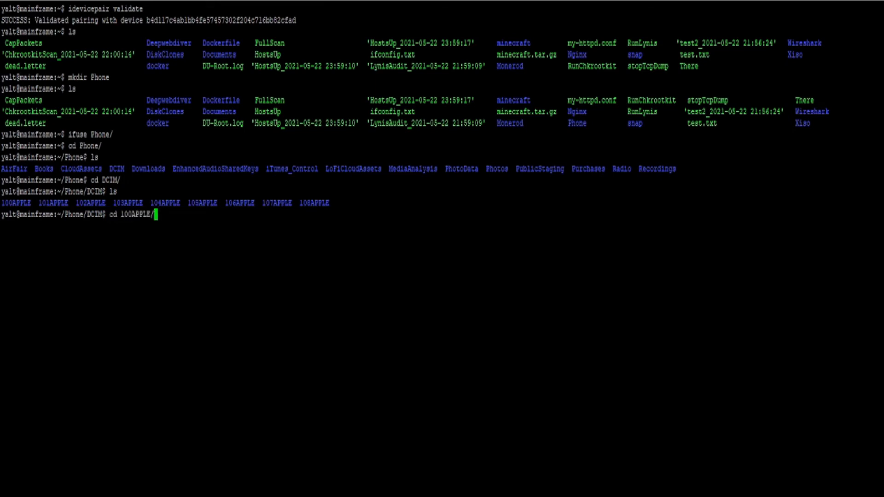
pyautogui.press('Return')
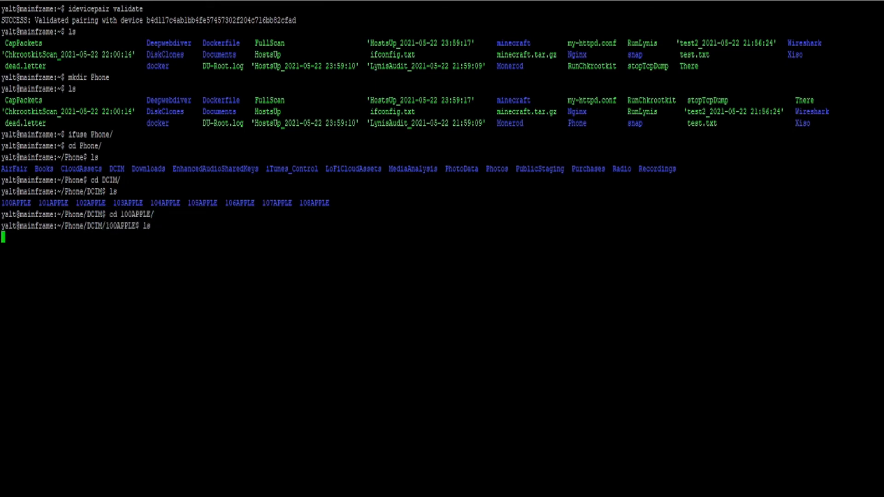
# Step: List the IMG photo and video files in 100APPLE and begin the fusermount -u command
pyautogui.press('Return')
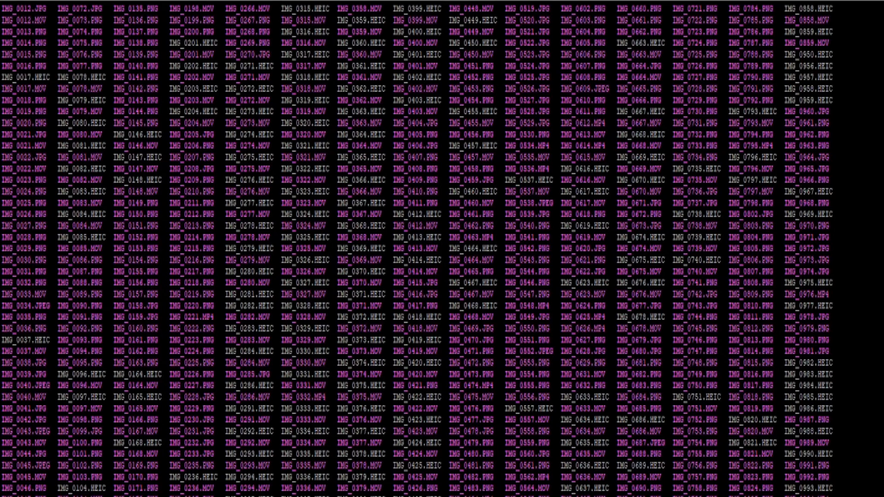
pyautogui.scroll(-3)
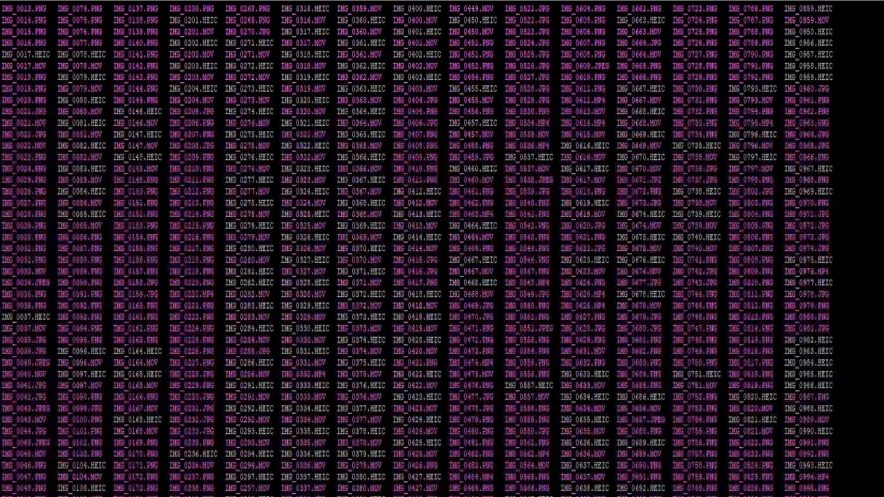
pyautogui.write('fusermount -u')
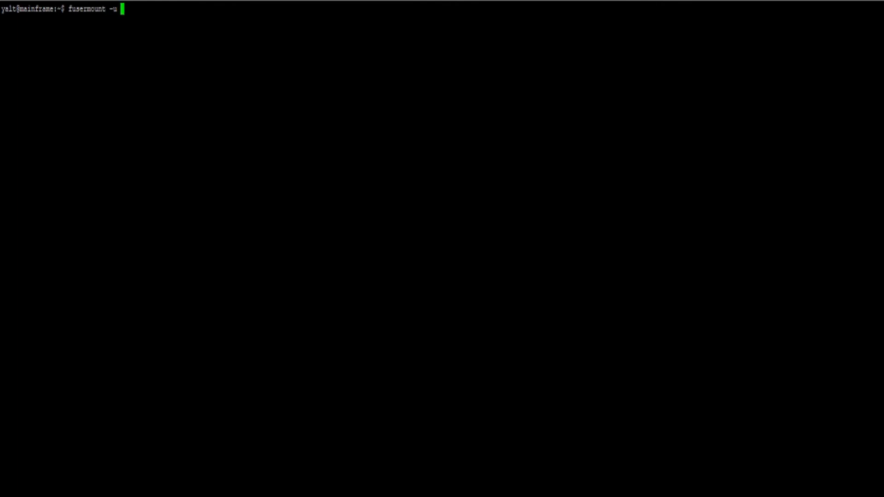
# Step: Unmount the iPhone with fusermount -u ~/Phone and start a cd back into Phone
pyautogui.write('~/0')
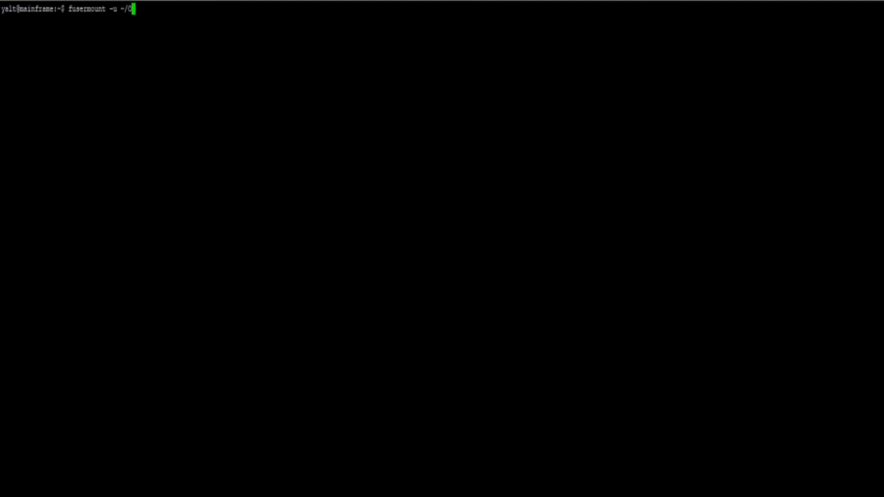
pyautogui.press('Return')
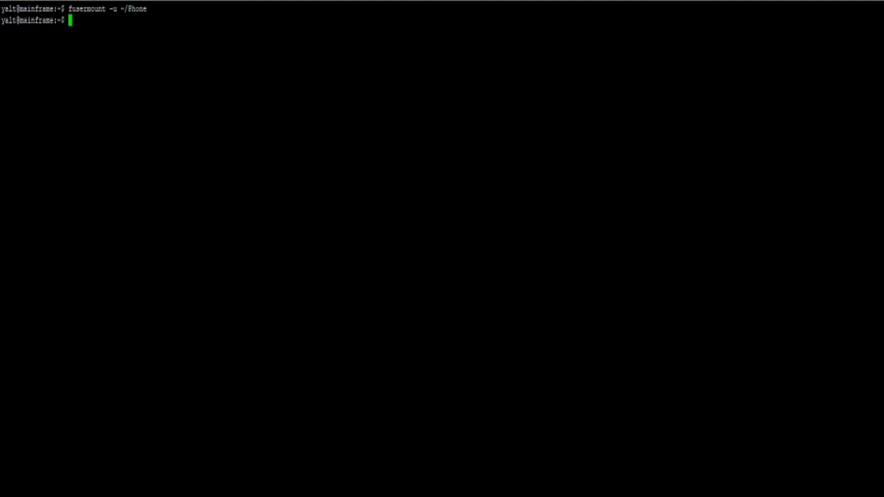
pyautogui.write('cd P')
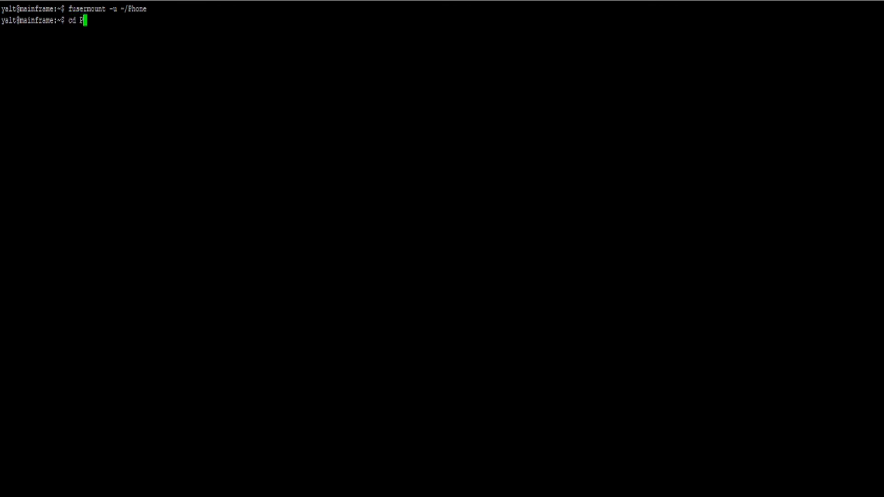